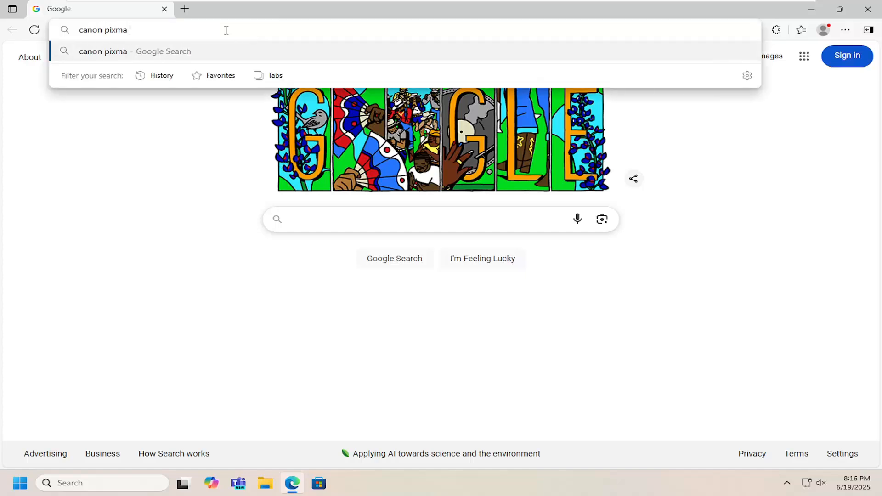
Step: Search Google for 'canon pixma pro100 support' and open the Canon PIXMA PRO-100 support page
type("pro100")
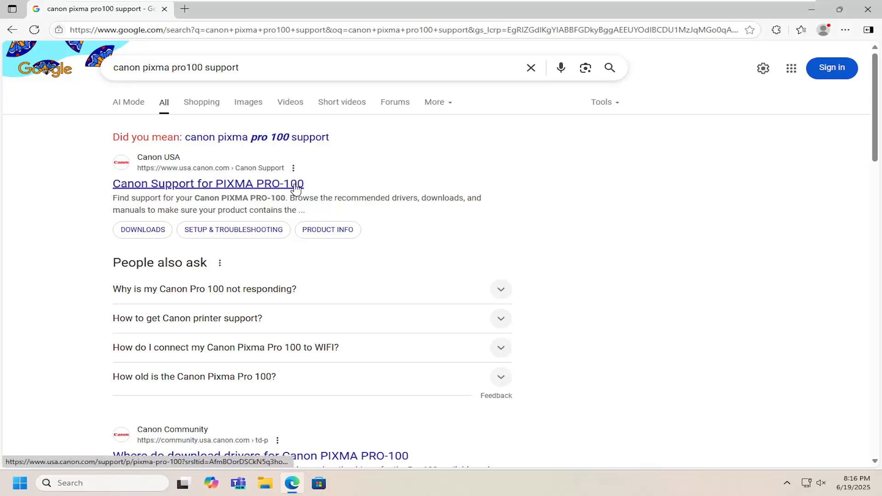
left_click(208, 184)
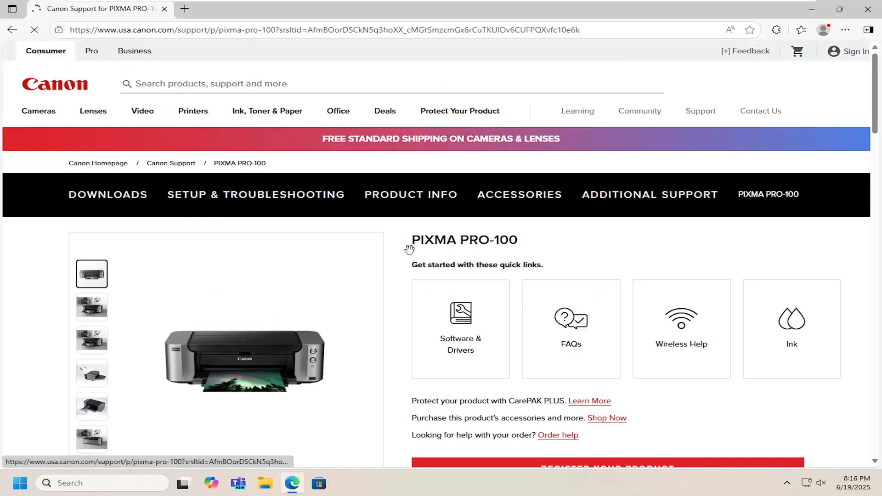
Step: Download the PRO-100 series Printer Driver Ver.1.07 from Software & Drivers
scroll("down", 3)
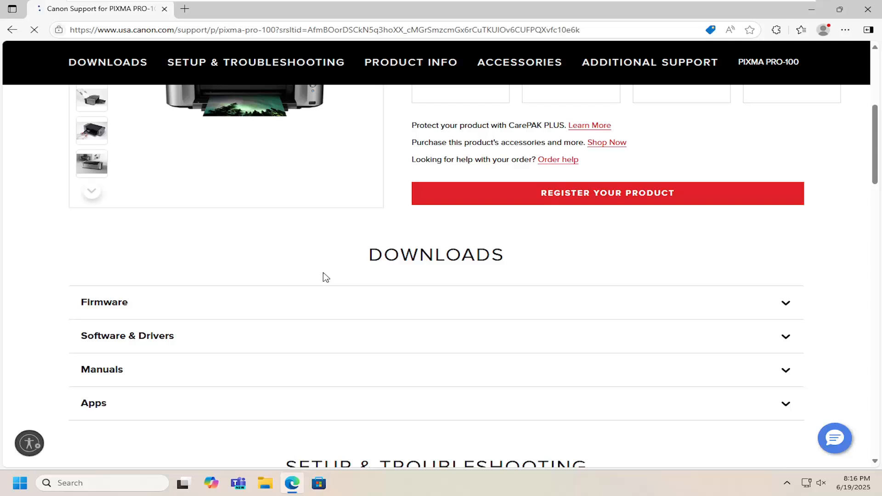
scroll("down", 3)
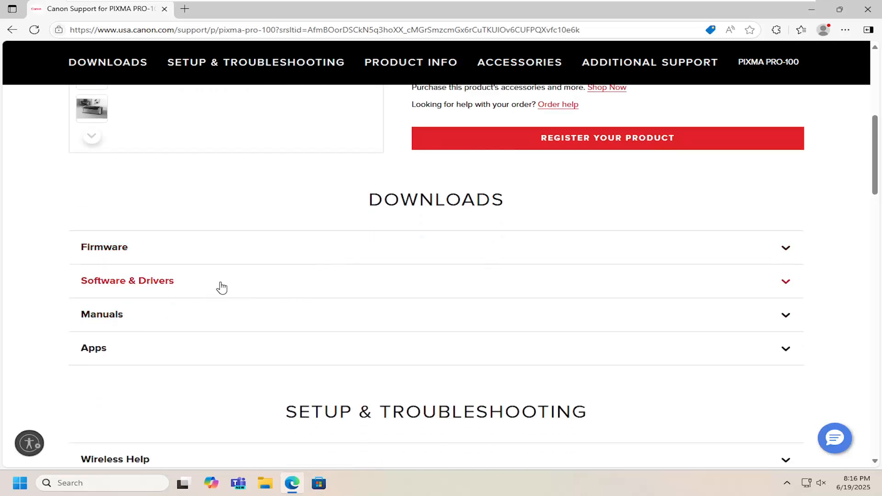
left_click(127, 280)
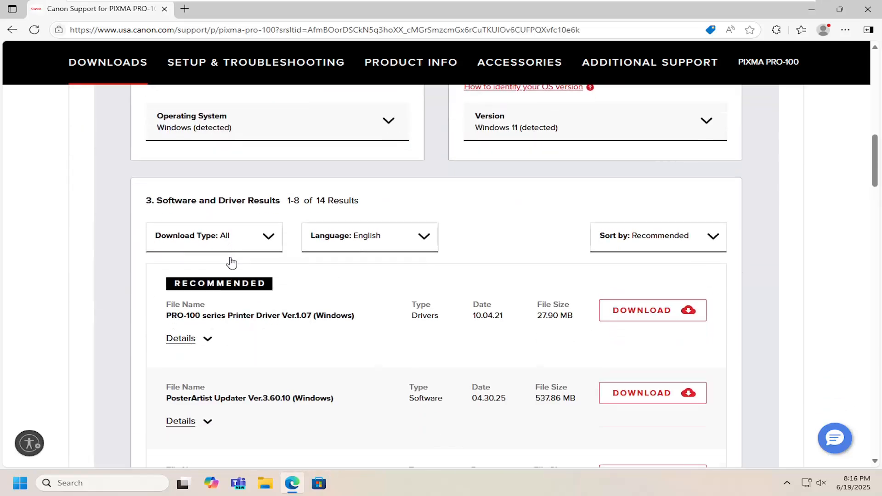
scroll("down", 3)
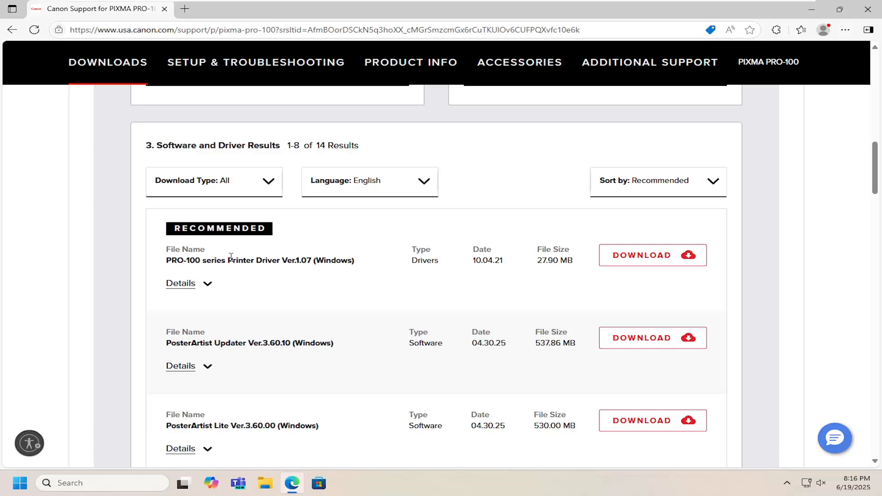
scroll("down", 3)
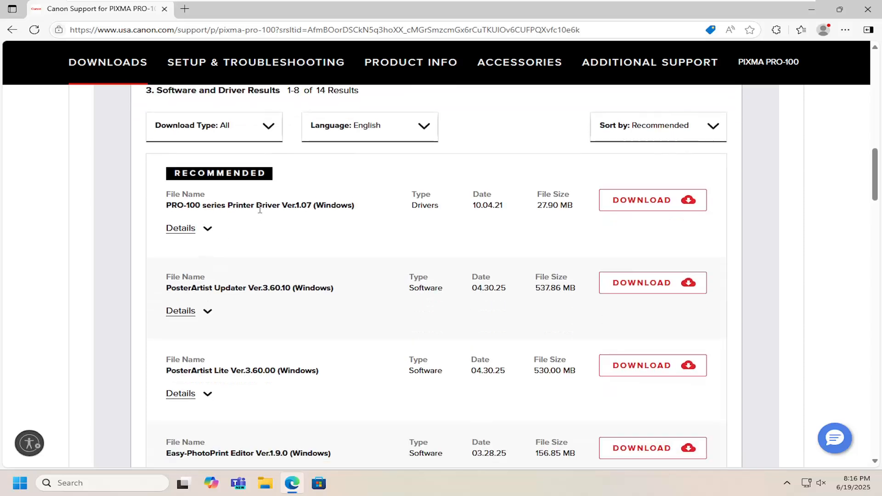
left_click(651, 200)
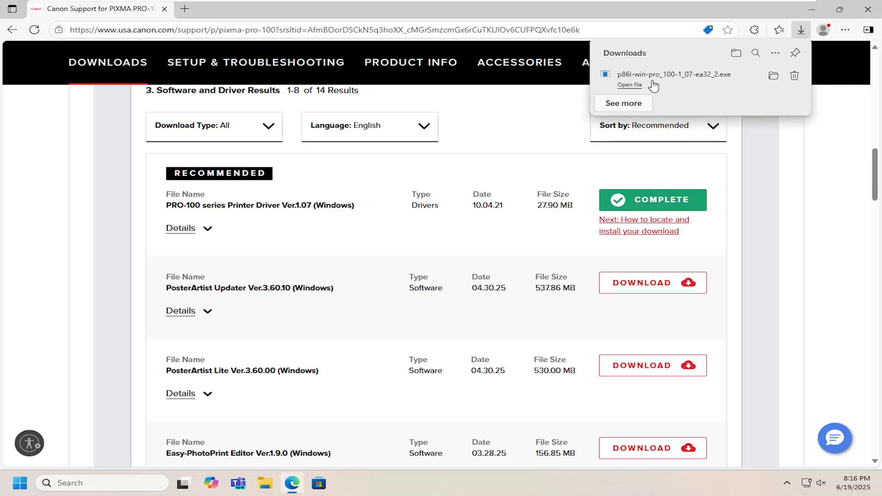
Step: Open the downloaded driver file, unzip it, and bring up the setup Welcome window
left_click(630, 85)
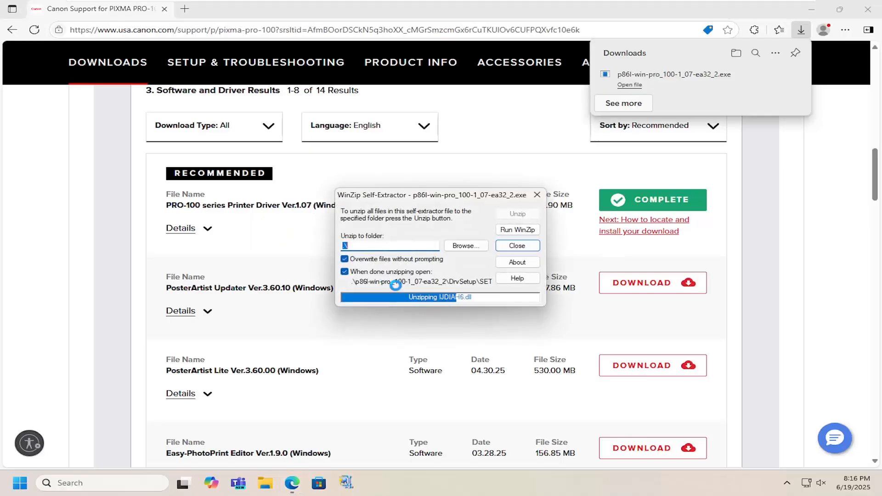
left_click(516, 245)
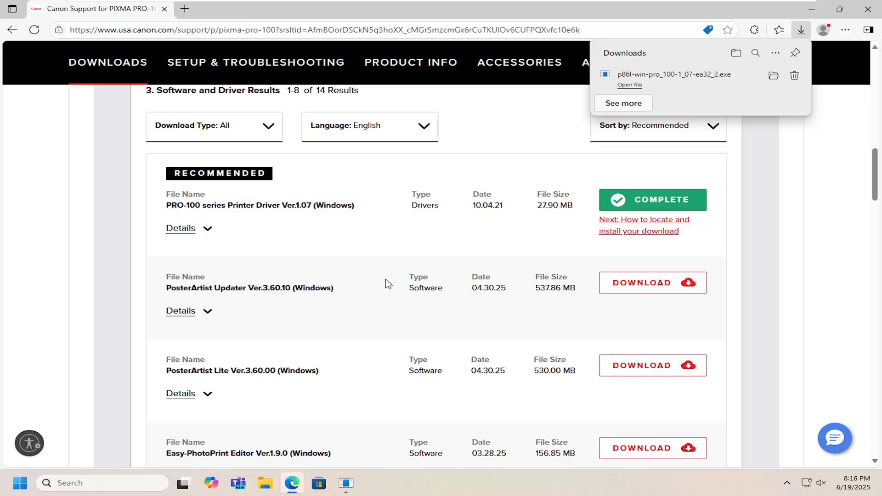
left_click(629, 85)
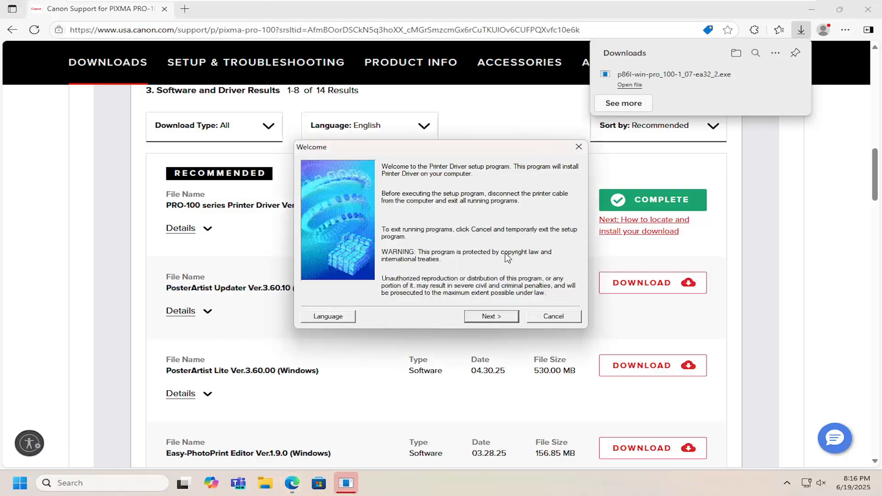
Step: Confirm USA, Canada, Latin America as residence and accept the license agreement
left_click(490, 316)
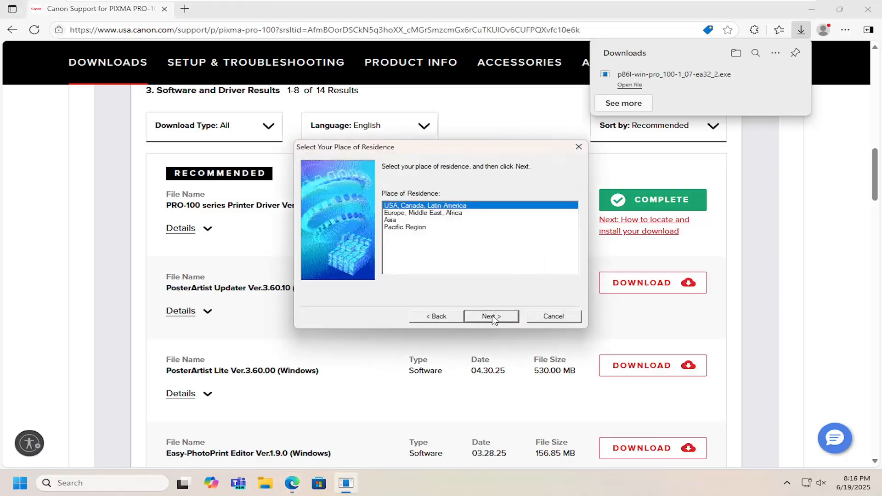
left_click(491, 316)
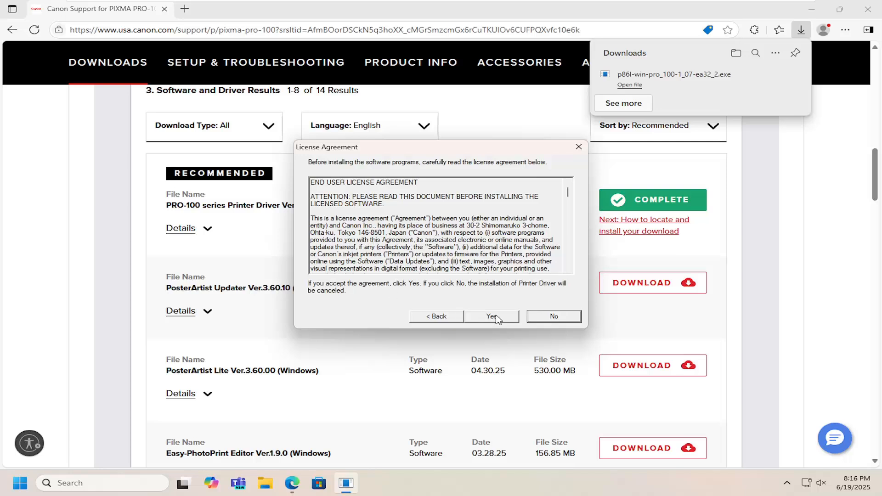
left_click(490, 316)
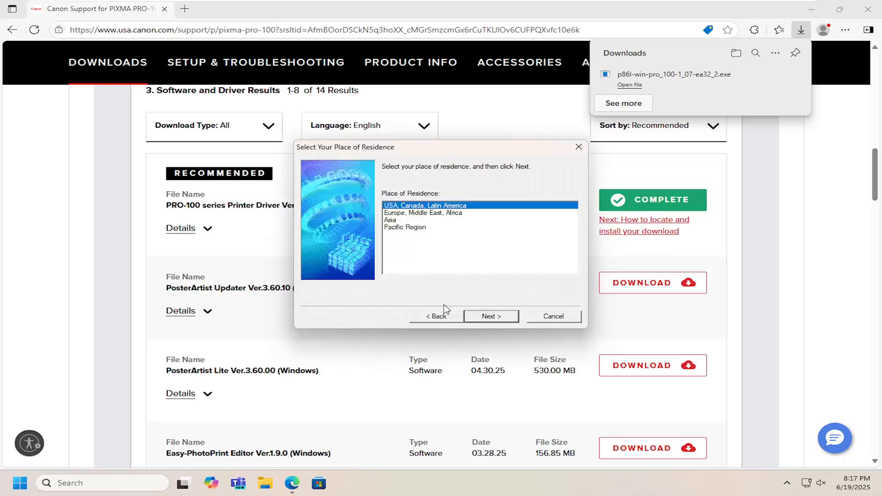
left_click(490, 316)
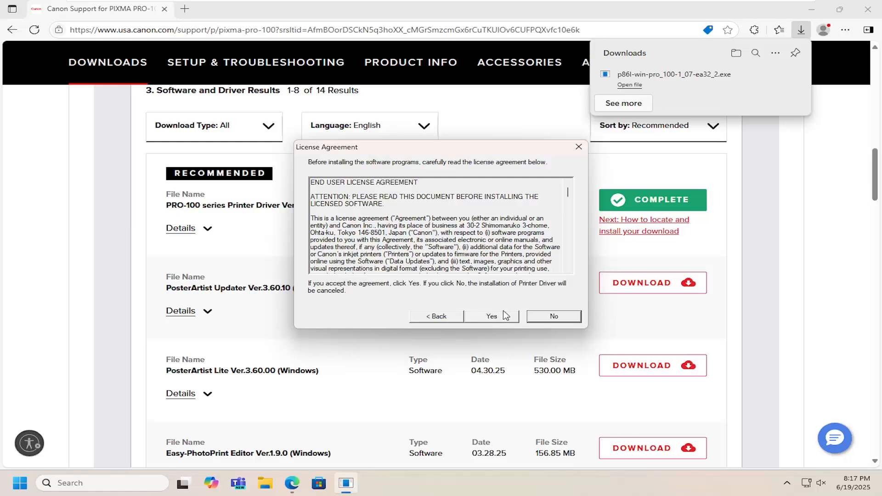
left_click(490, 316)
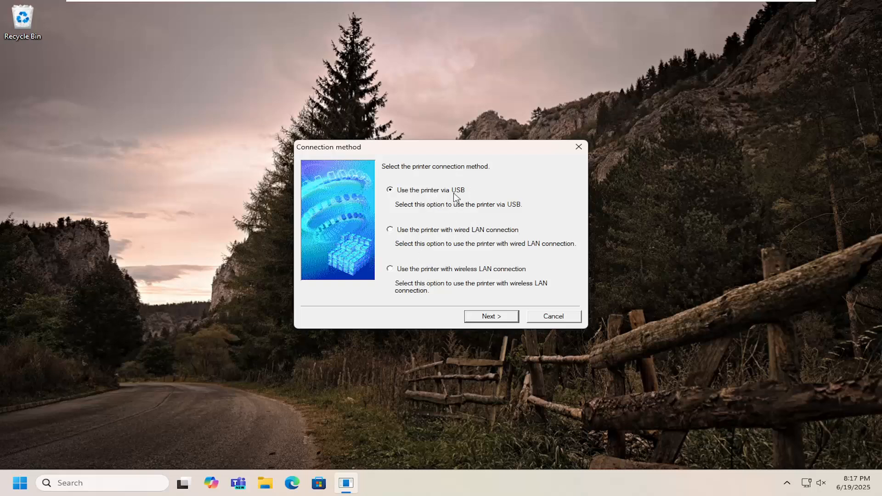
mouse_move(461, 302)
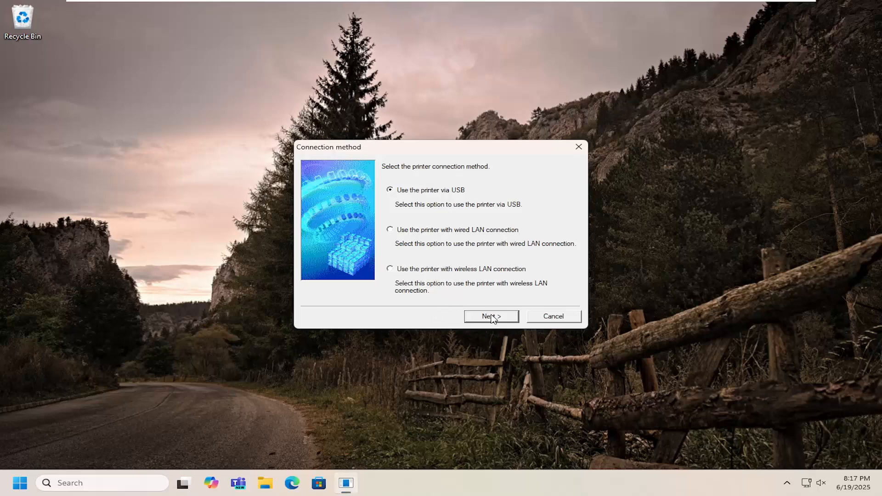
Step: Keep 'Use the printer via USB' and continue to the Connect Cable step
left_click(490, 316)
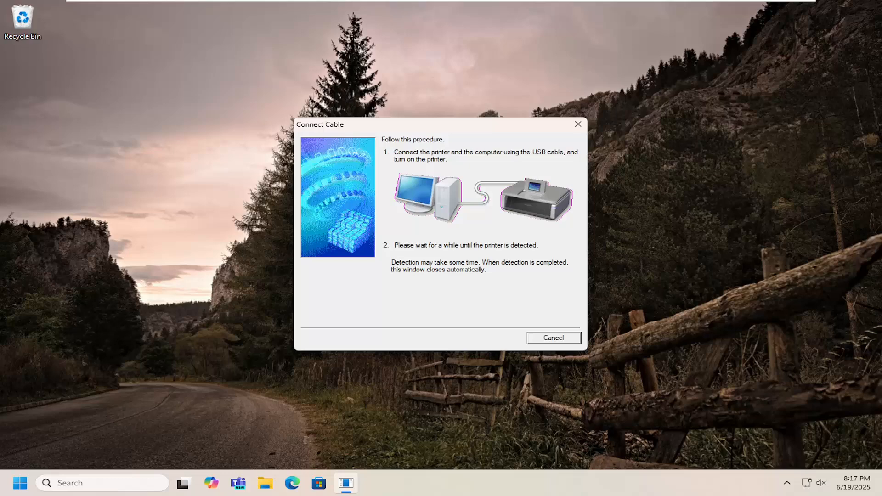
mouse_move(579, 142)
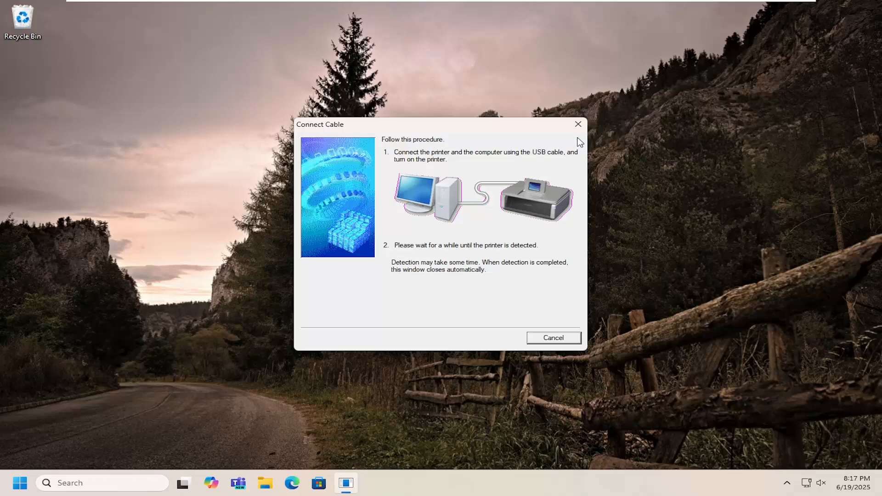
Step: Cancel the installation at the Connect Cable step and confirm with Yes
left_click(553, 338)
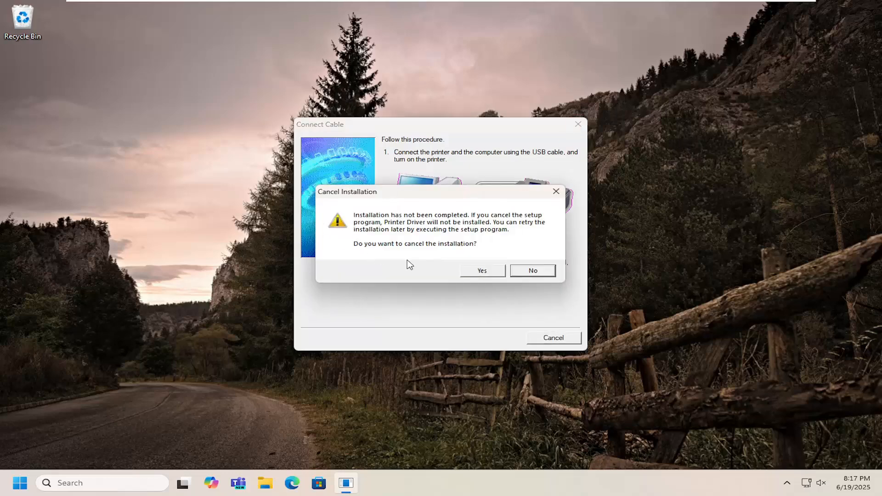
left_click(481, 271)
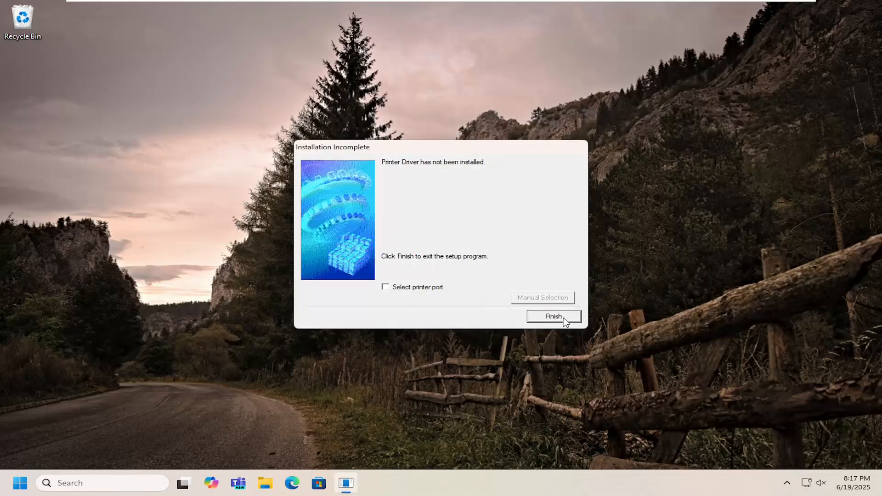